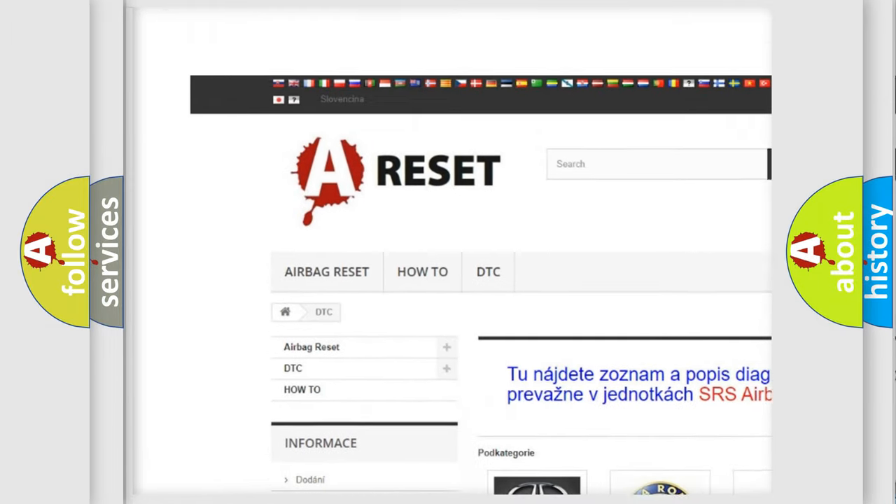
Open the Toyota DTC page from the category listing and browse its airbag trouble codes
scroll(down, 3)
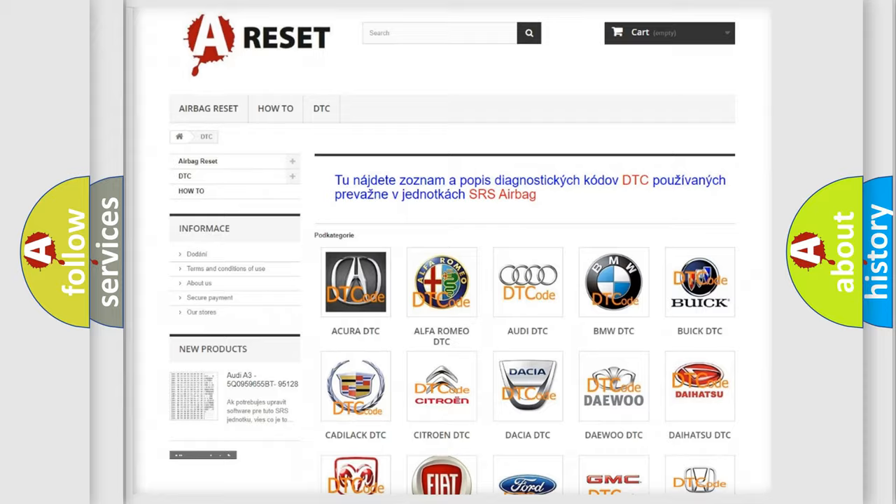
scroll(down, 3)
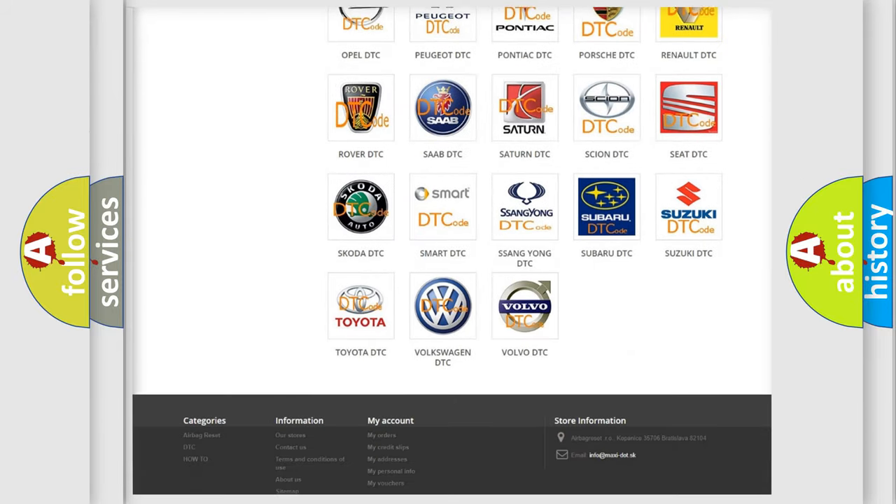
scroll(down, 3)
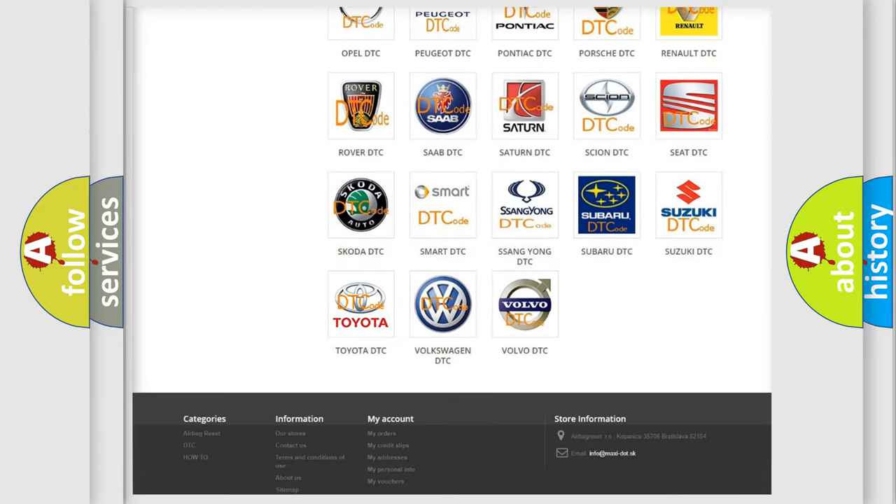
click(361, 304)
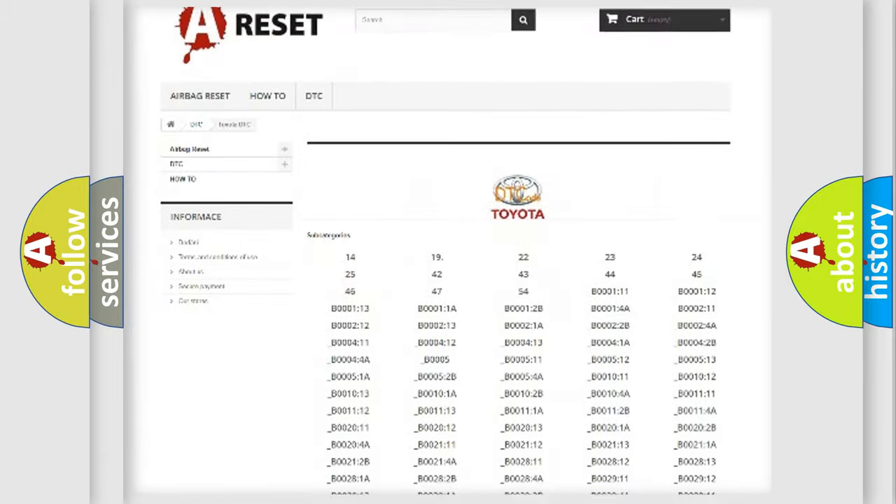
scroll(down, 3)
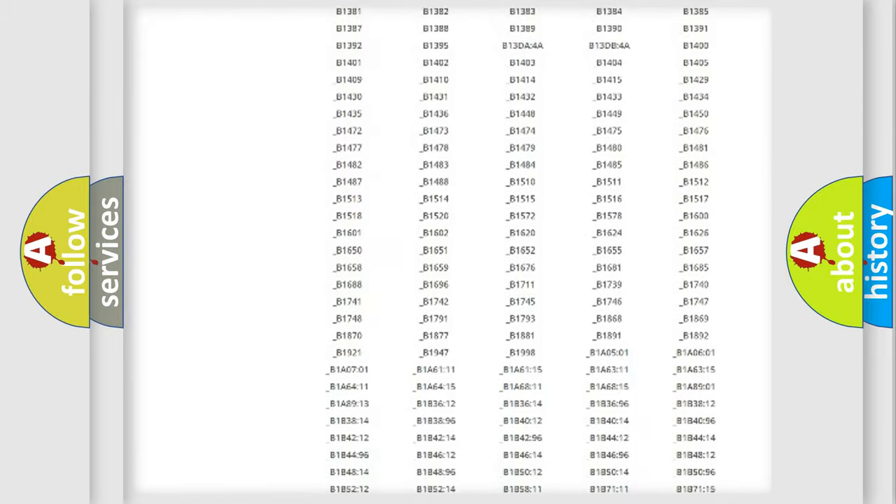